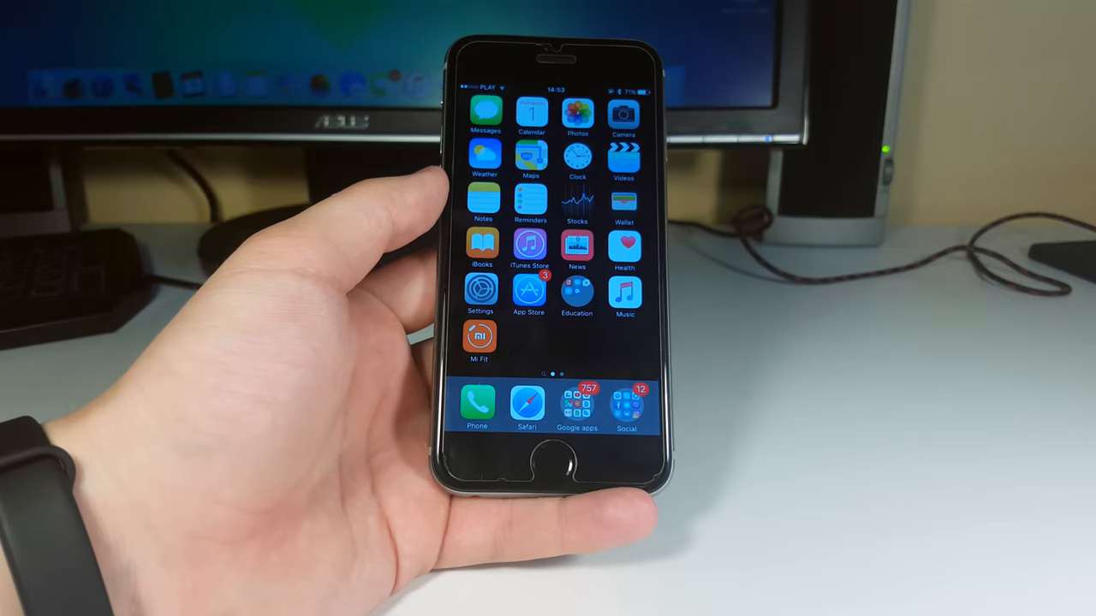
Launch Geekbench from the second home screen page to see past processor benchmarks
{"action": "scroll", "scroll_direction": "left", "scroll_amount": 3}
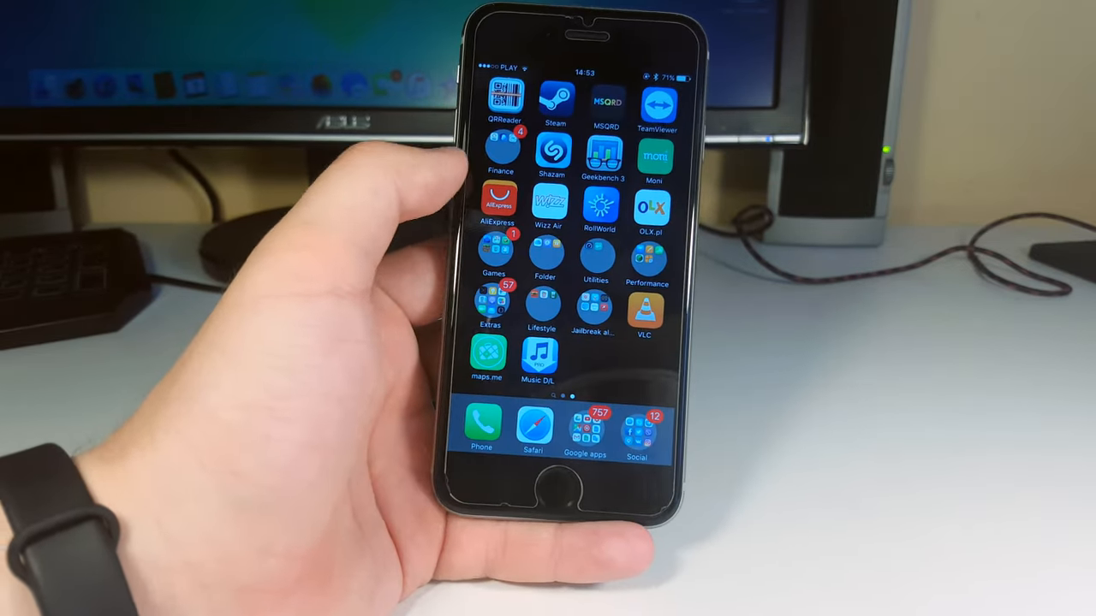
{"action": "left_click", "coordinate": [601, 151]}
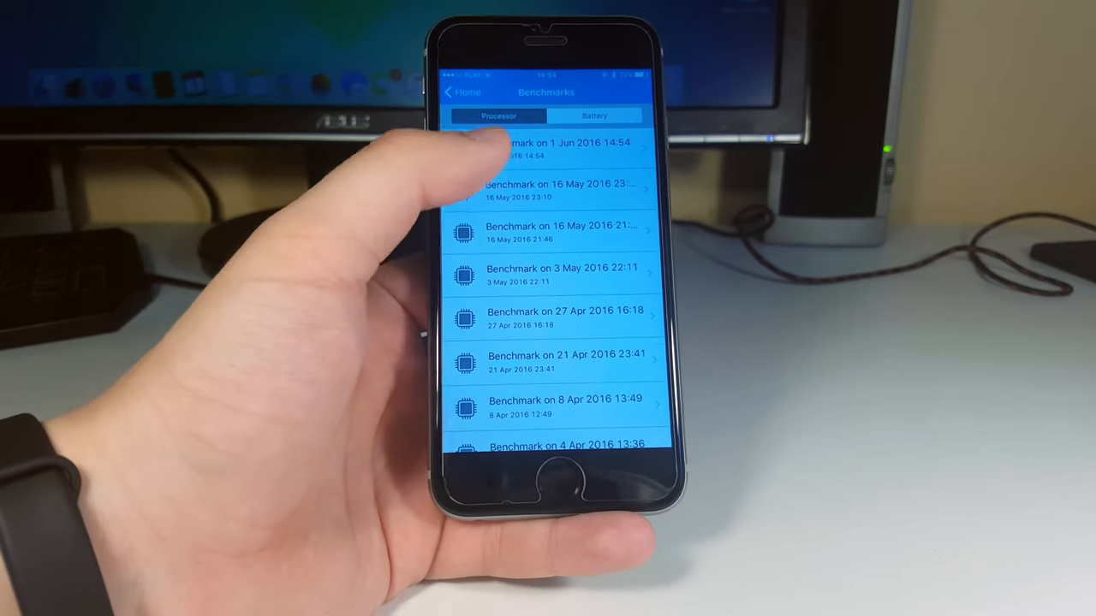
View the most recent processor result, then open the Jailbreak alternative folder on the home screen
{"action": "left_click", "coordinate": [545, 188]}
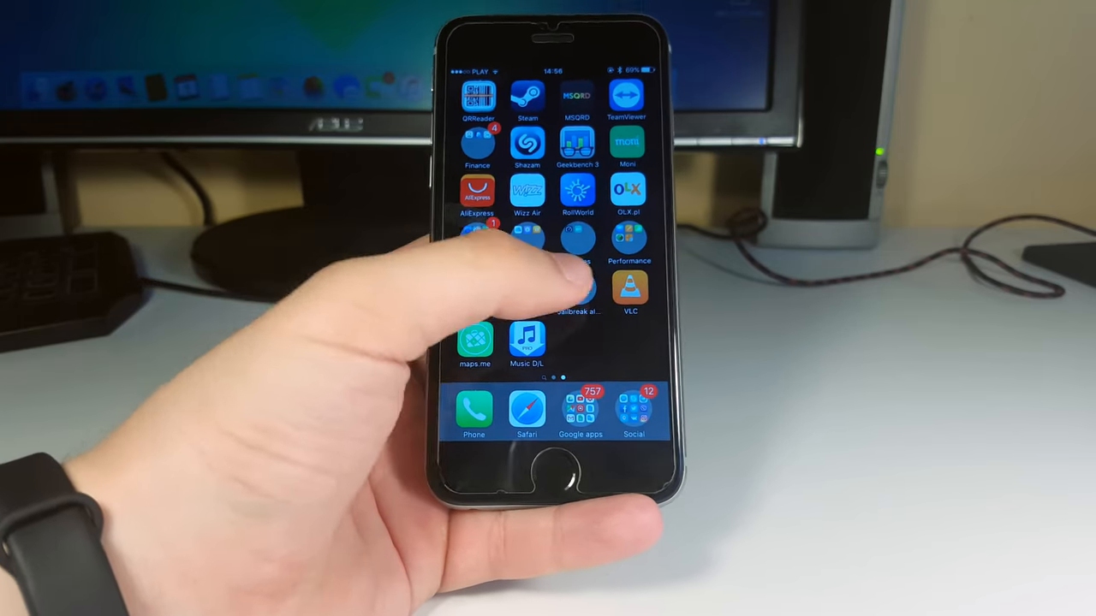
{"action": "left_click", "coordinate": [578, 249]}
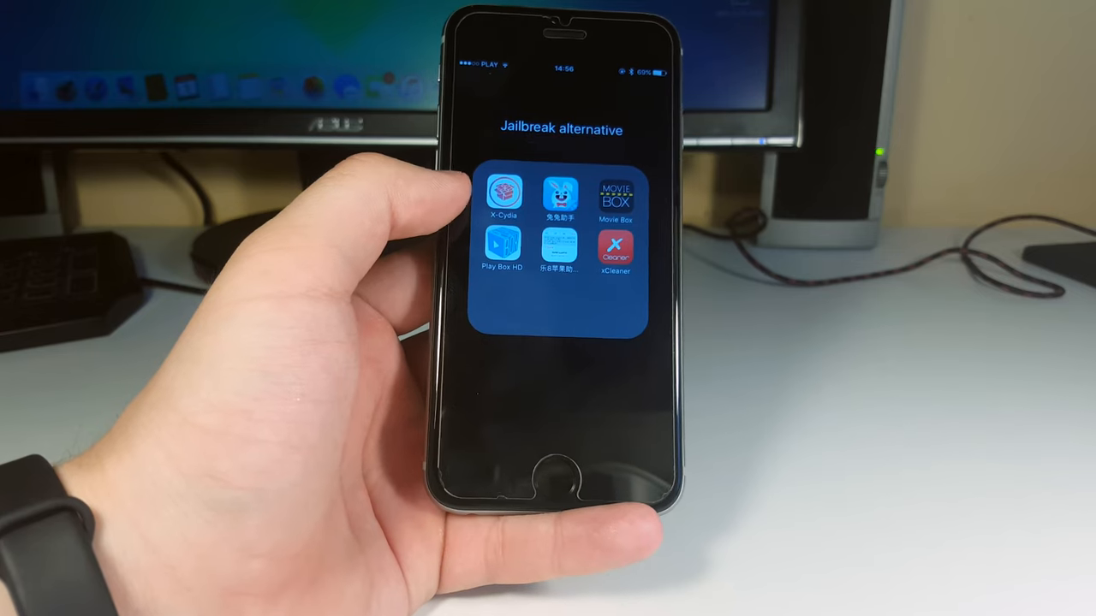